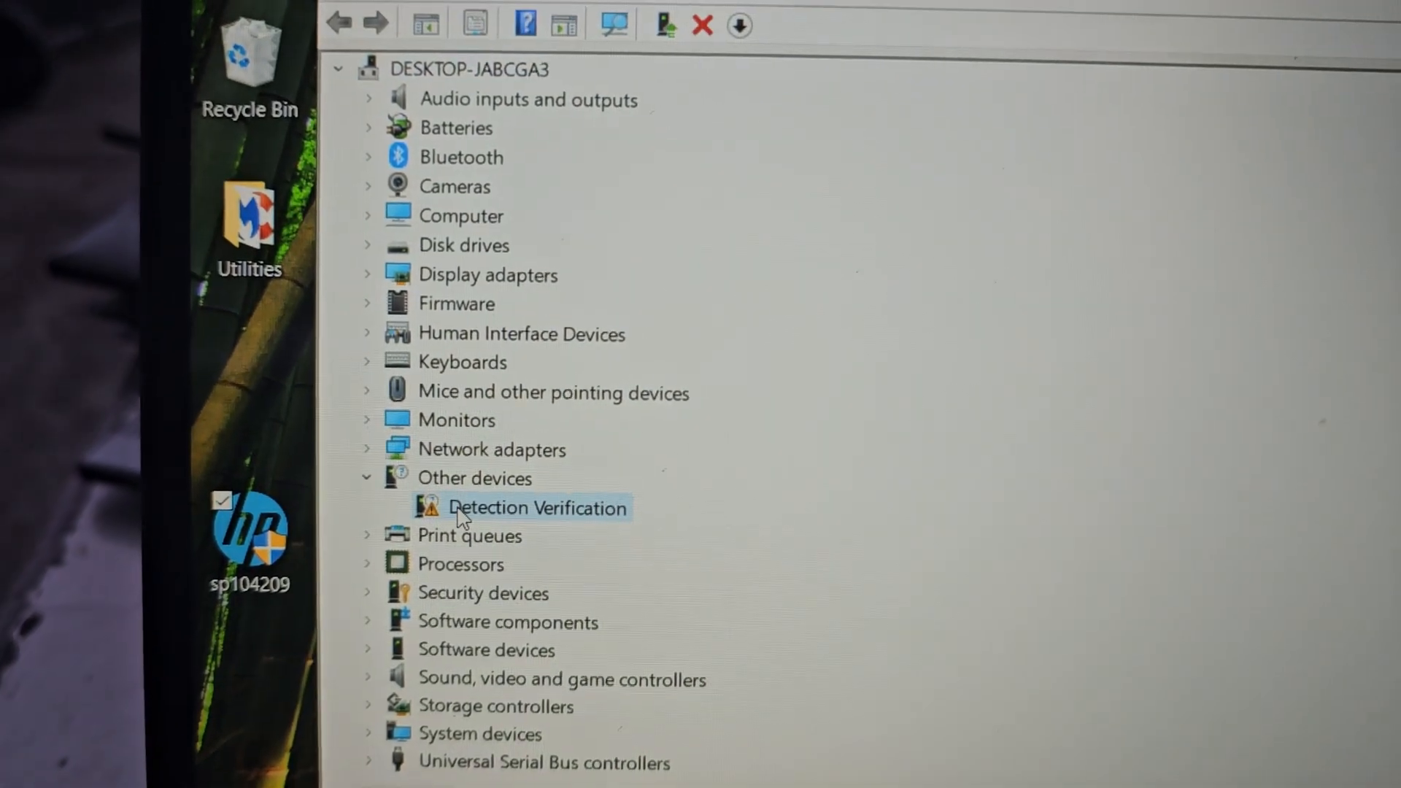
Show Hardware Ids on the Details tab of the Detection Verification device's Properties.
{"action": "right_click", "coordinate": [537, 508]}
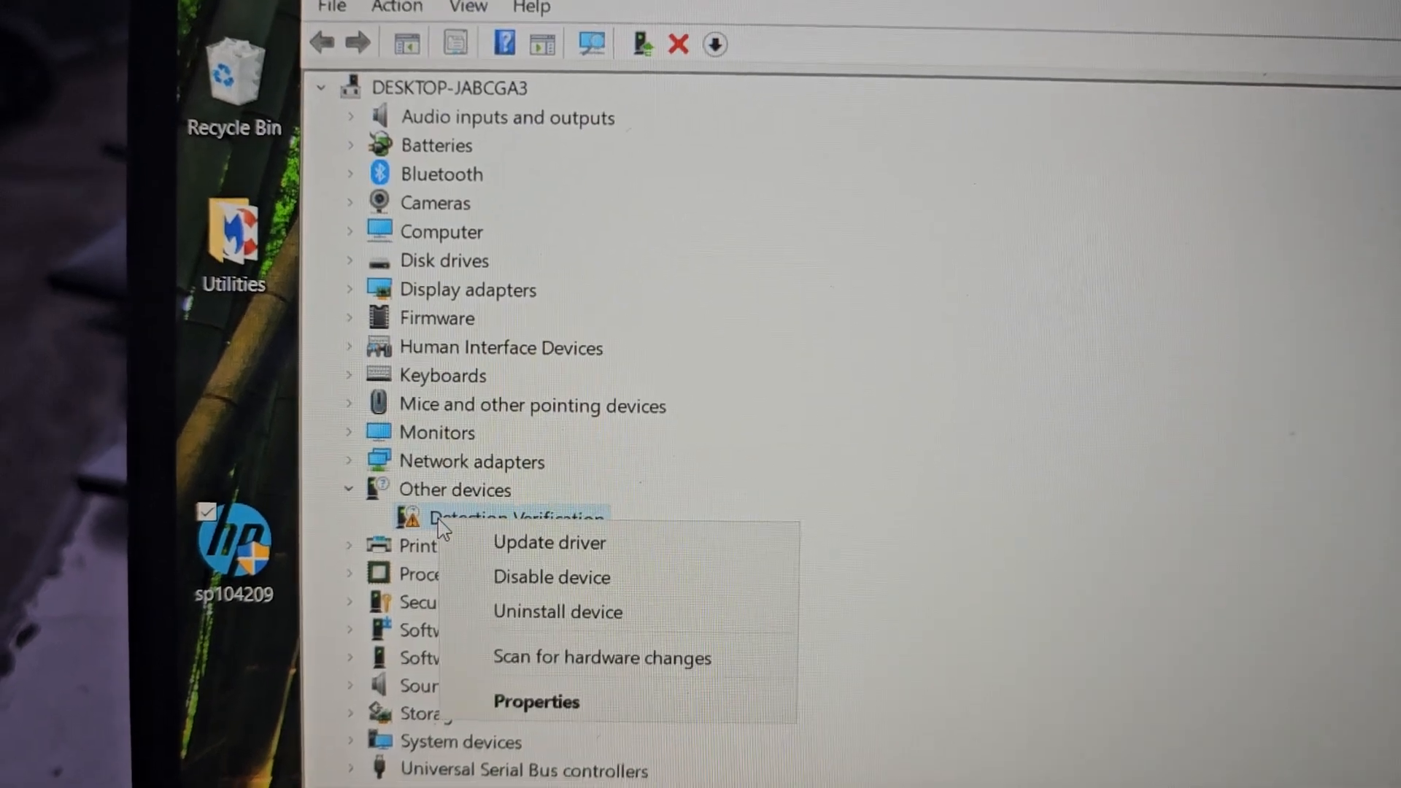
{"action": "left_click", "coordinate": [537, 701]}
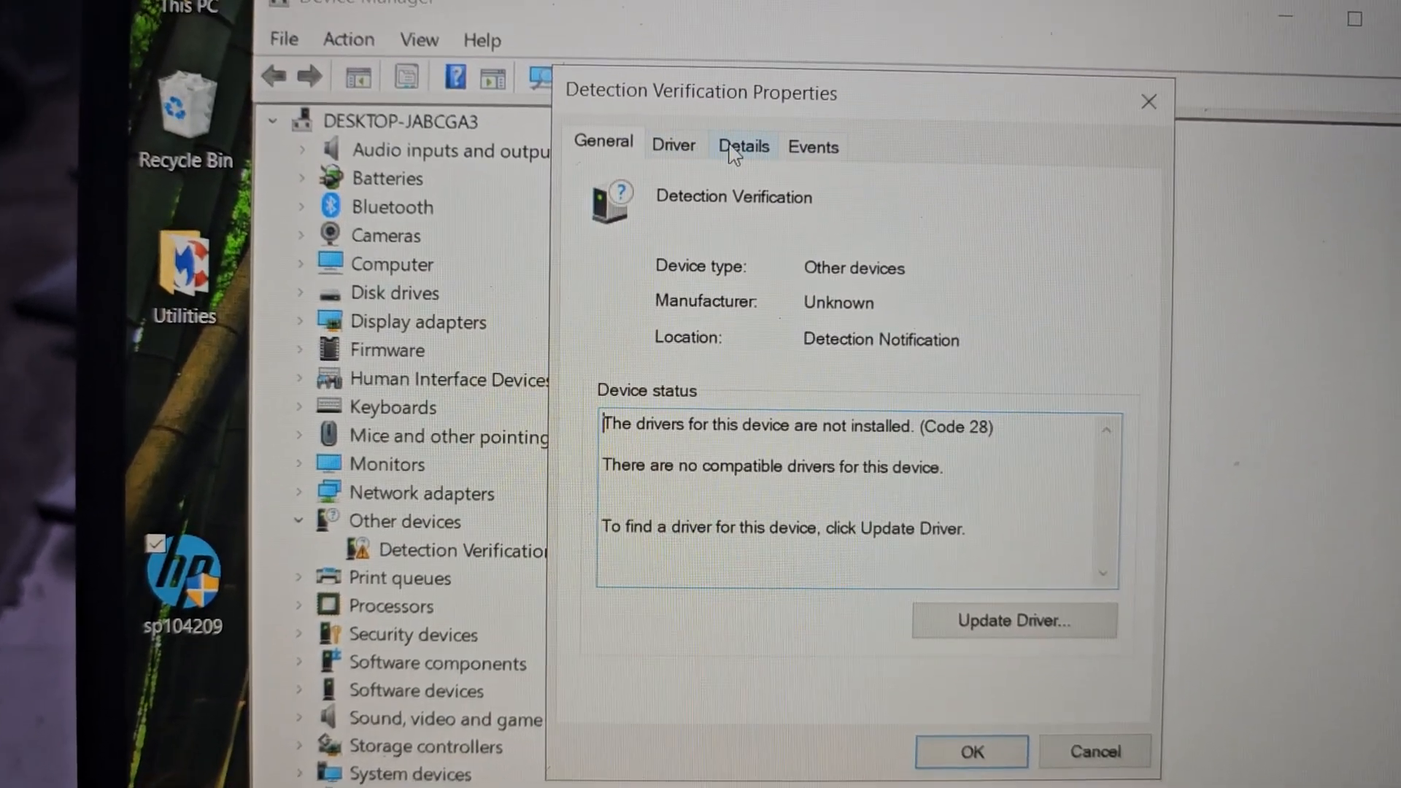
{"action": "left_click", "coordinate": [743, 146]}
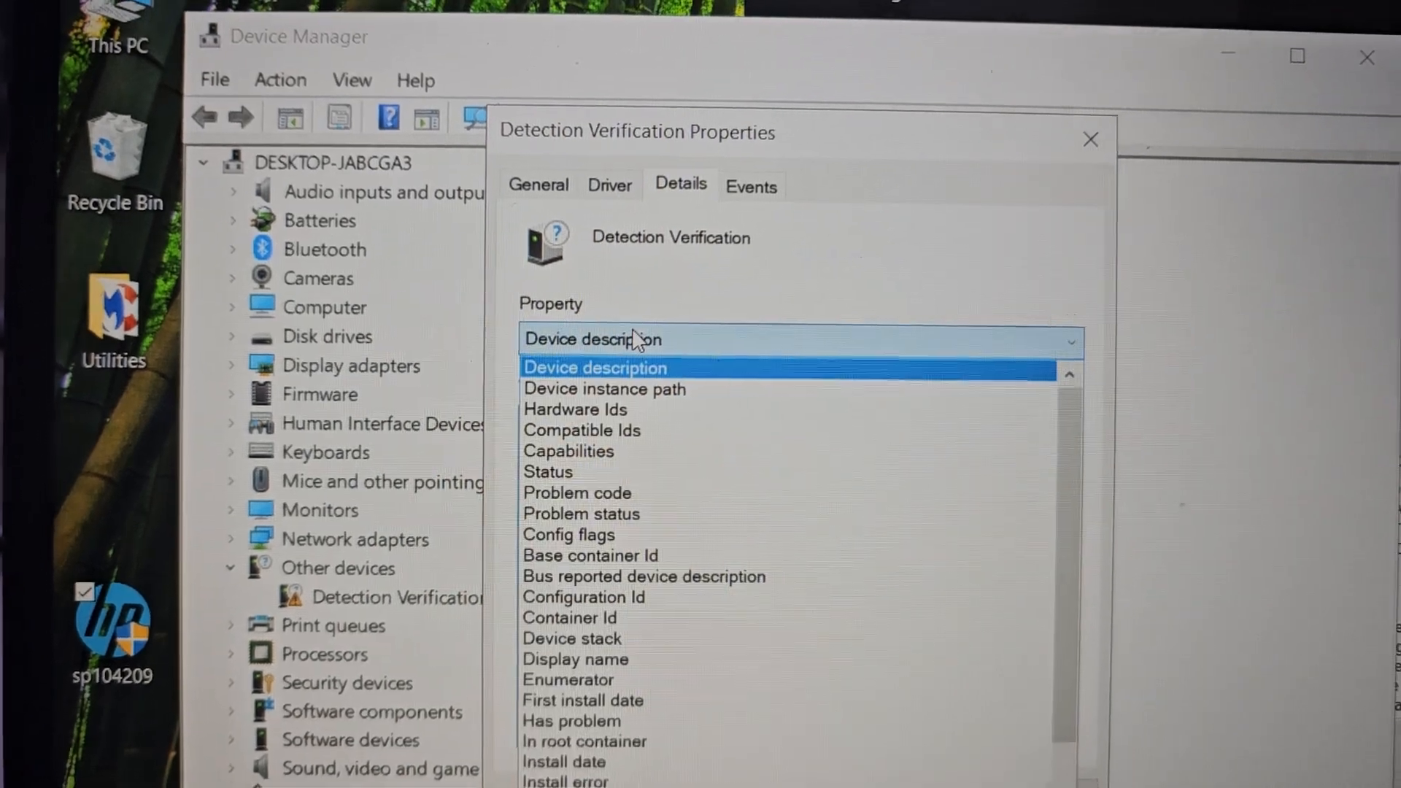
{"action": "left_click", "coordinate": [576, 410]}
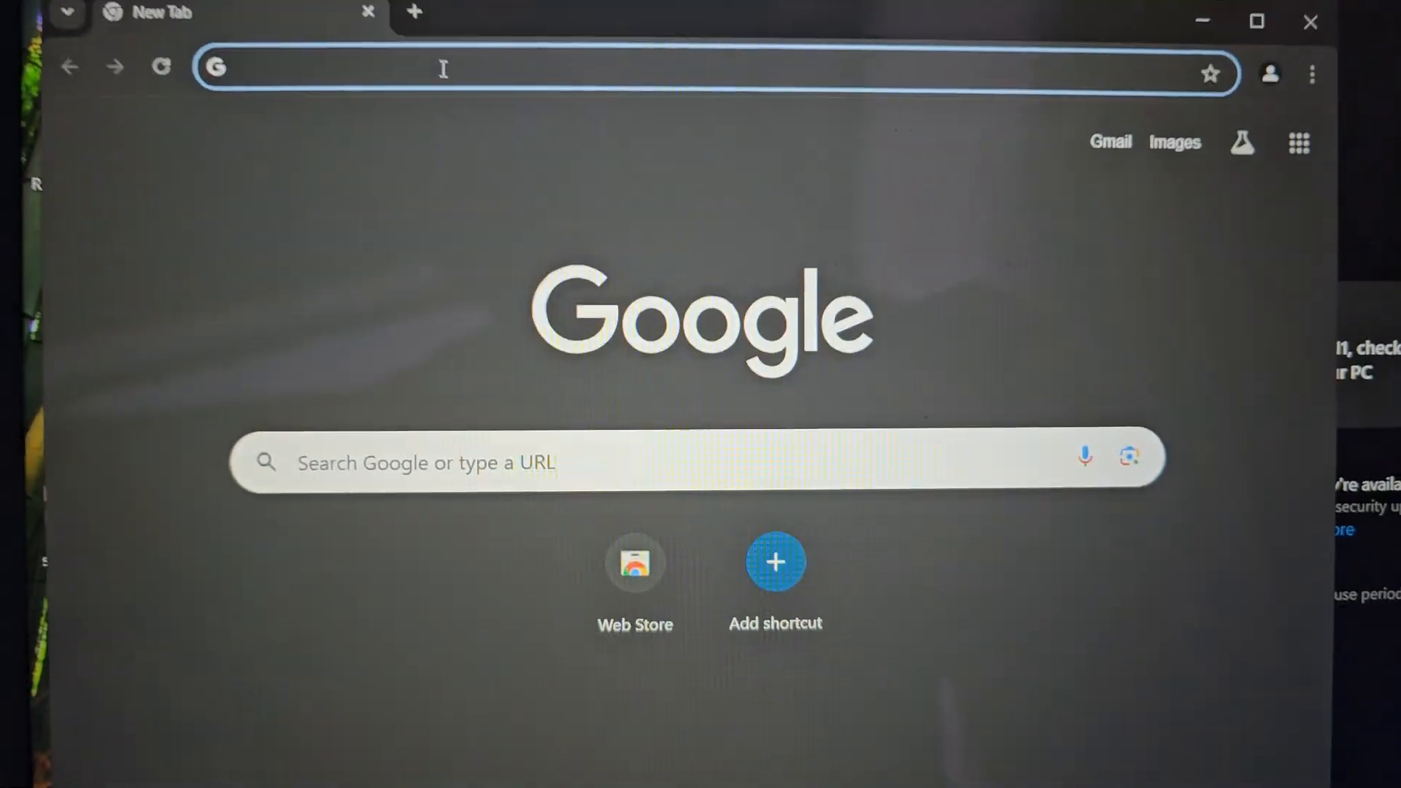
Search Google for '{DD8E82AE-334B-49A2-AEAE-AEB0FD5C40DD}\DetectionVerification' and open the solved HP thread.
{"action": "type", "text": "{DD8E82AE-334B-49A2-AEAE-AEB0FD5C40DD}\\DetectionVerification"}
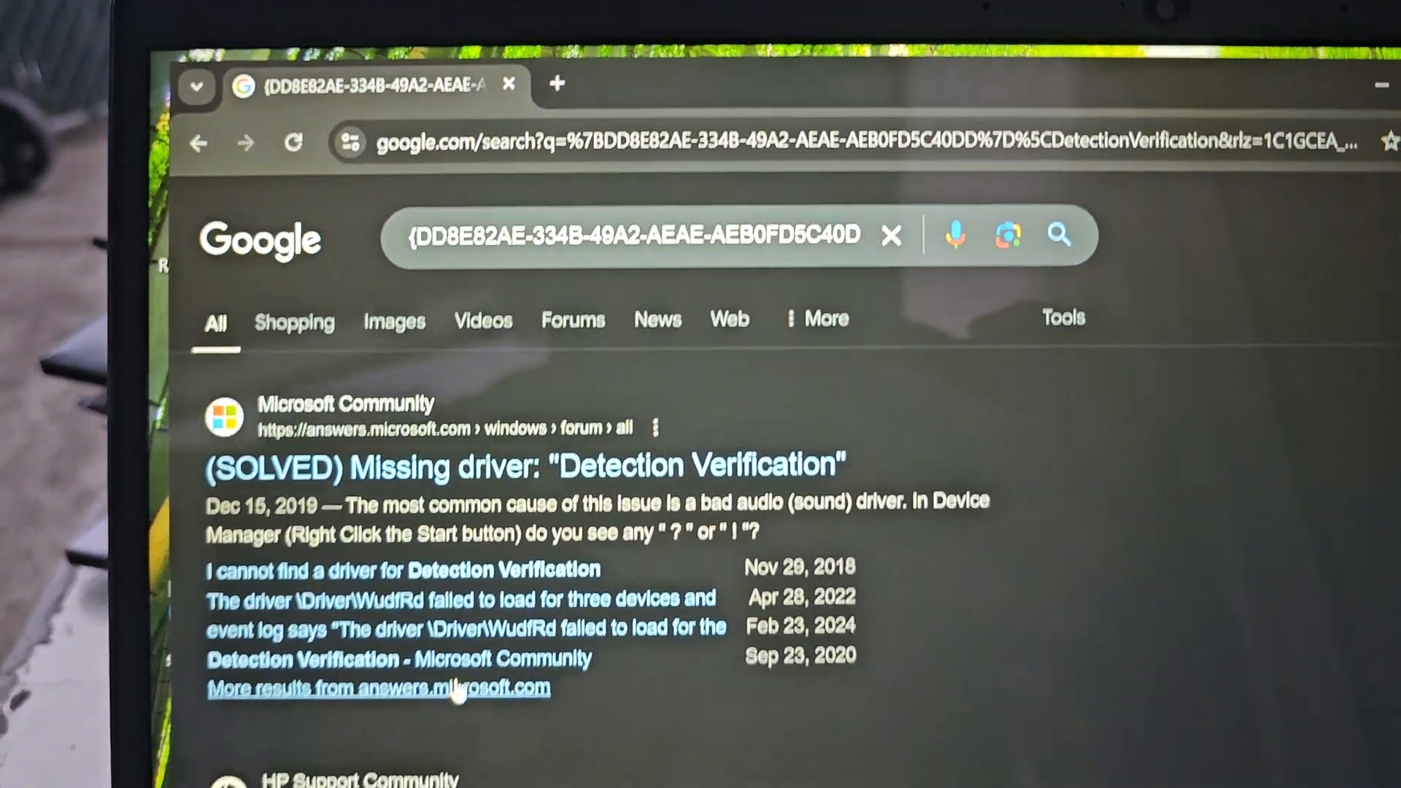
{"action": "scroll", "scroll_direction": "down", "scroll_amount": 3}
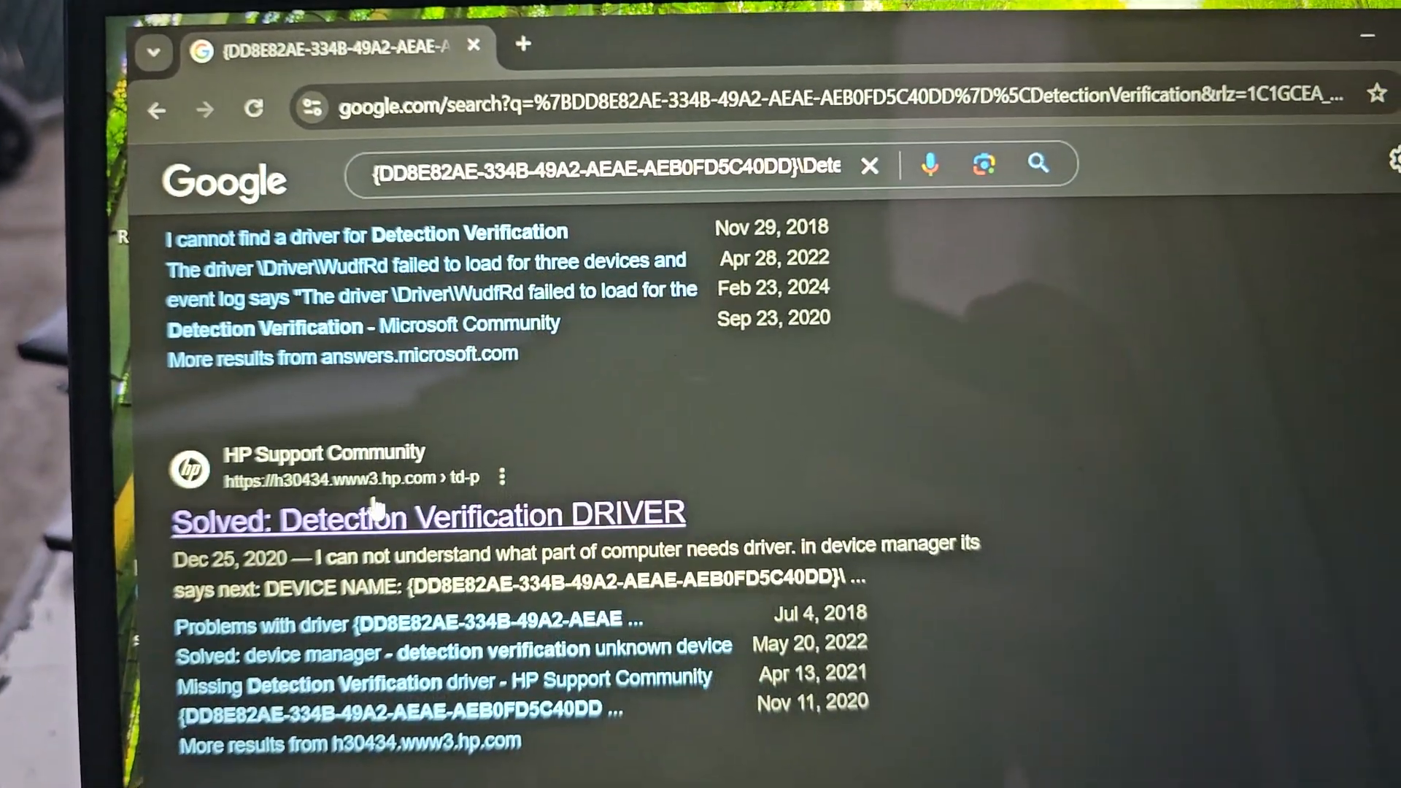
{"action": "left_click", "coordinate": [427, 516]}
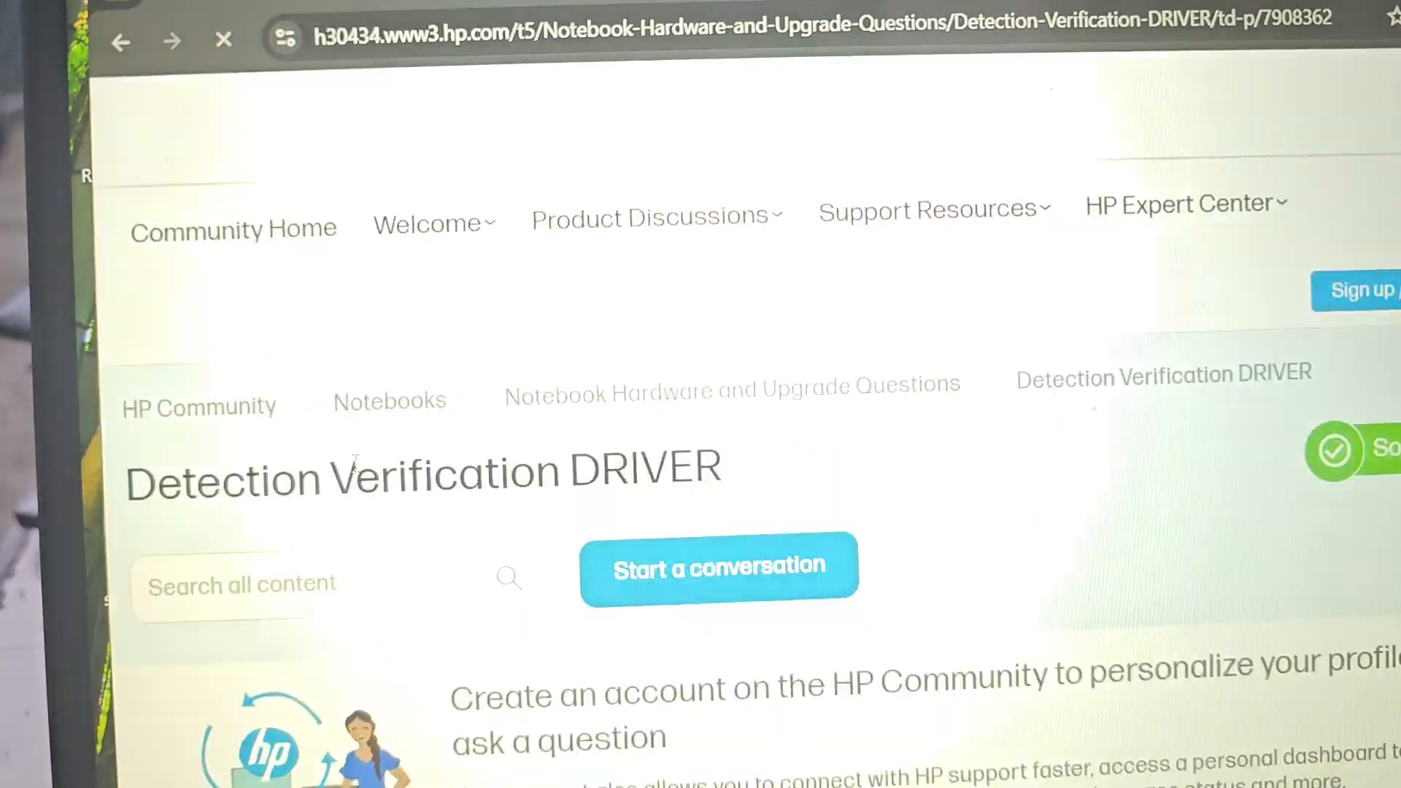
Scroll to the Accepted Solution linking Realtek HD Audio driver sp104209.exe.
{"action": "scroll", "scroll_direction": "down", "scroll_amount": 3}
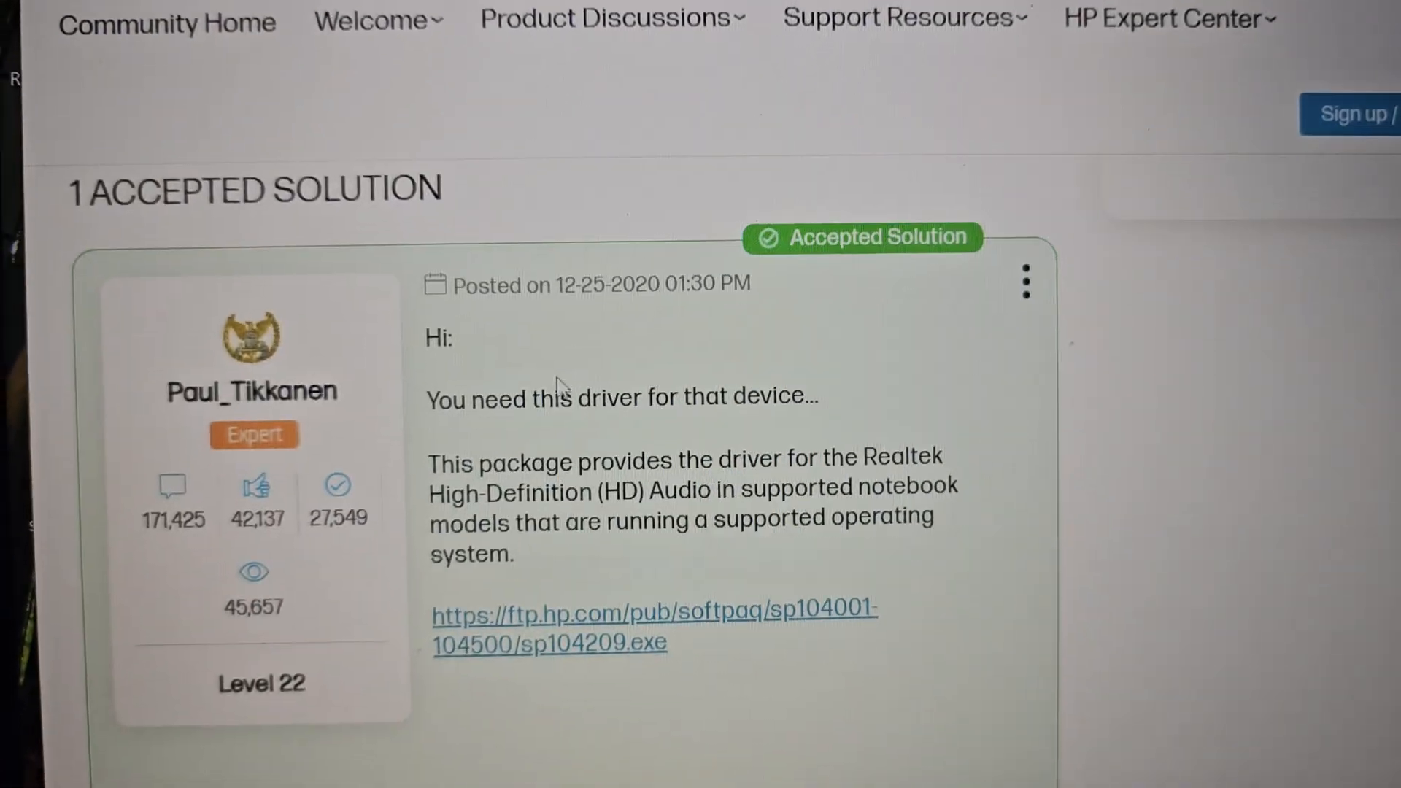
{"action": "scroll", "scroll_direction": "down", "scroll_amount": 3}
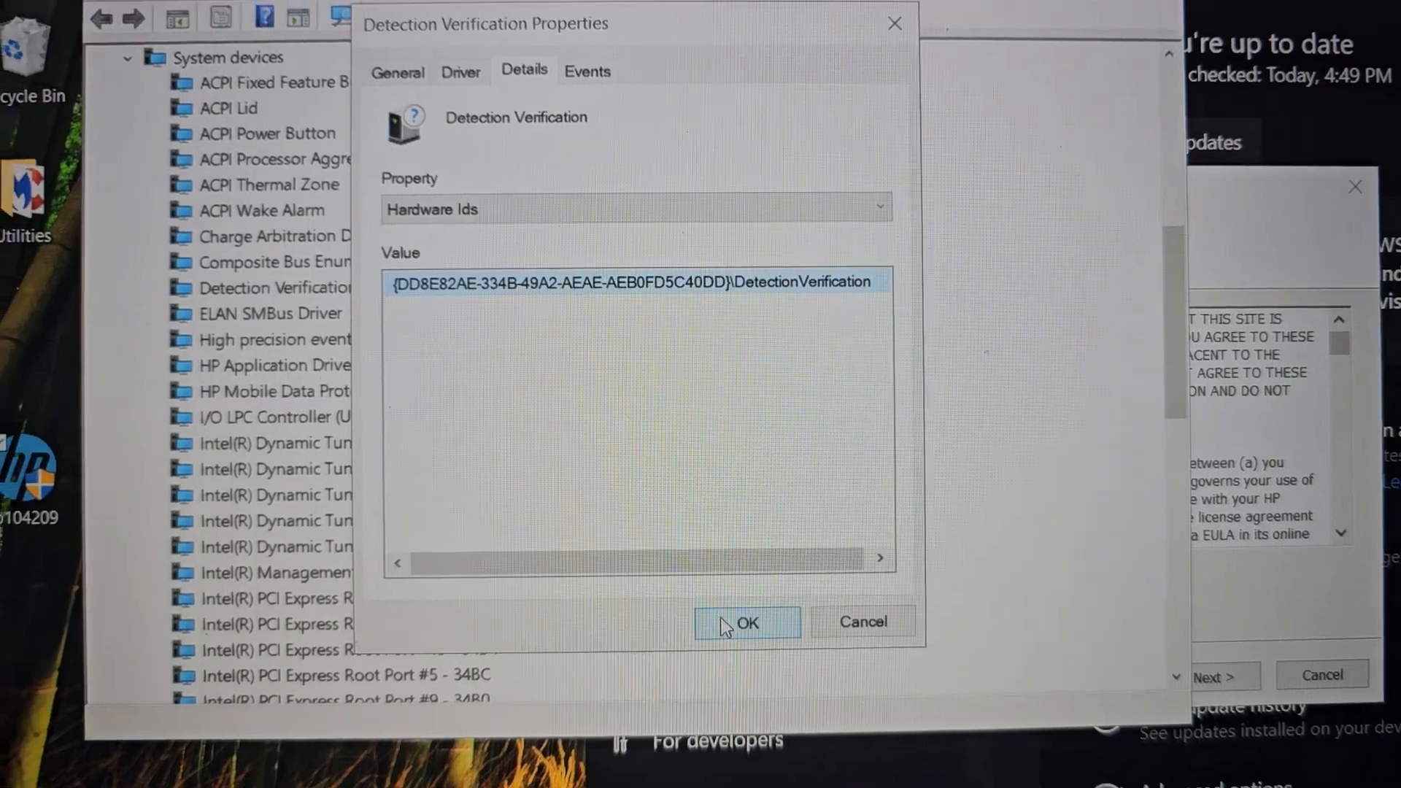
Close device Properties, accept the Realtek installer license, and check for Windows updates.
{"action": "left_click", "coordinate": [747, 623]}
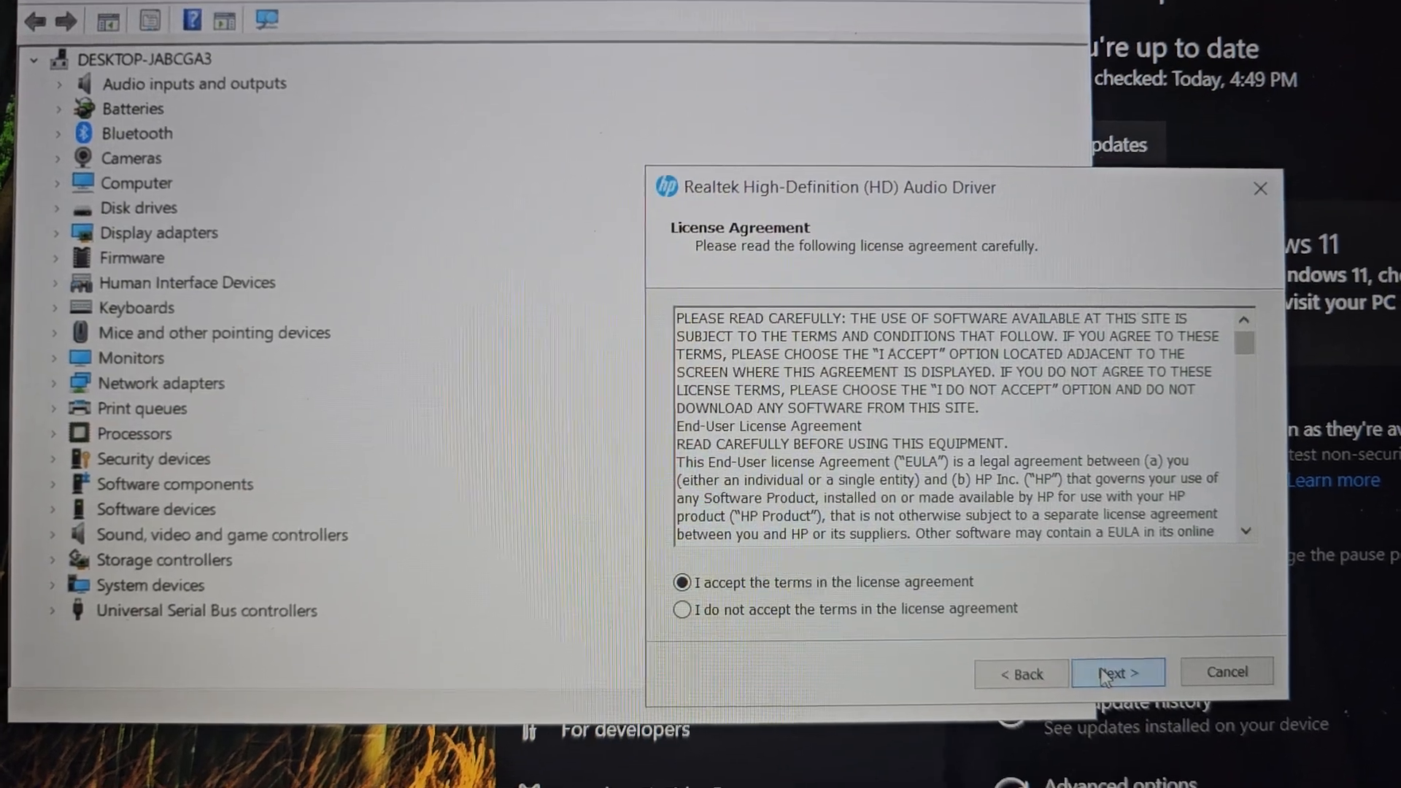
{"action": "left_click", "coordinate": [1116, 672]}
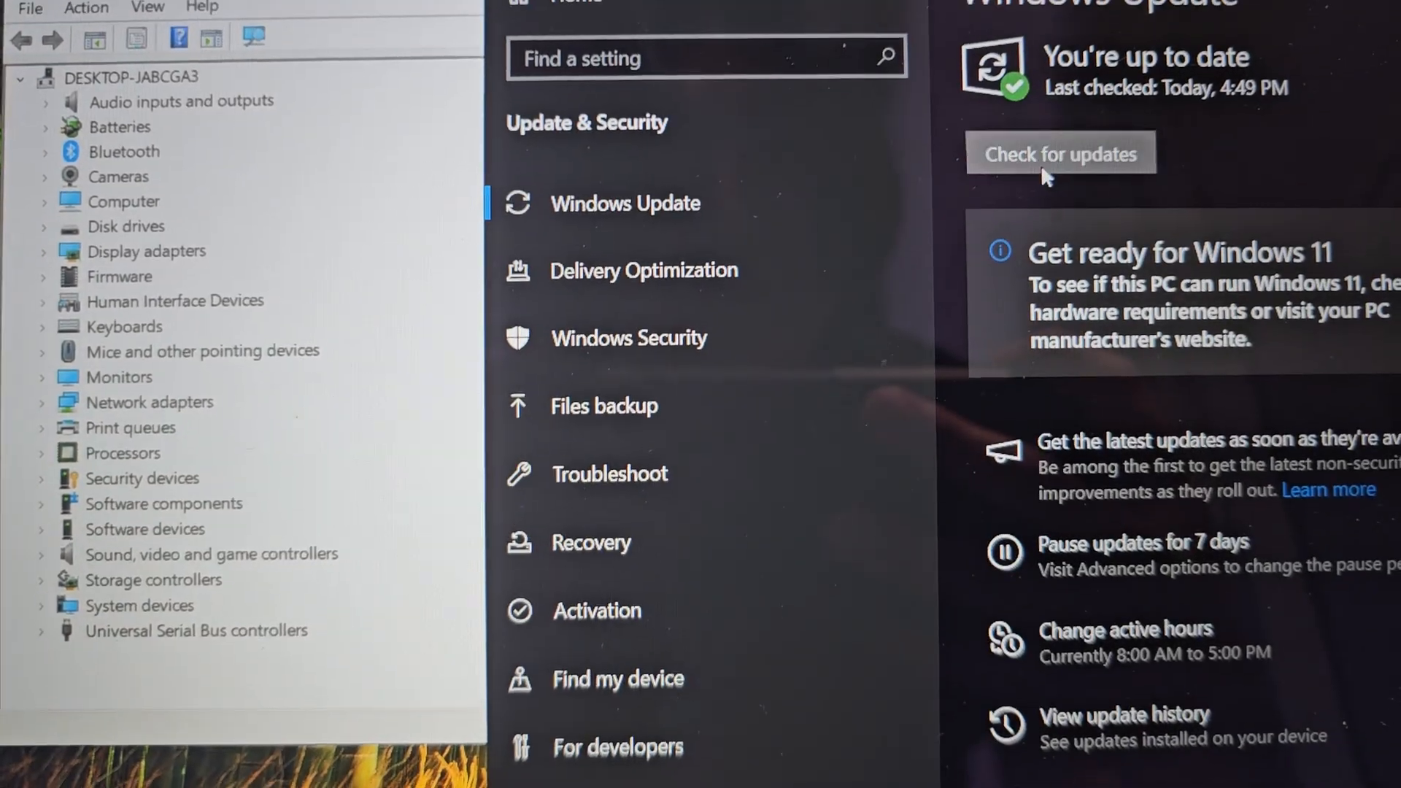
{"action": "left_click", "coordinate": [1060, 154]}
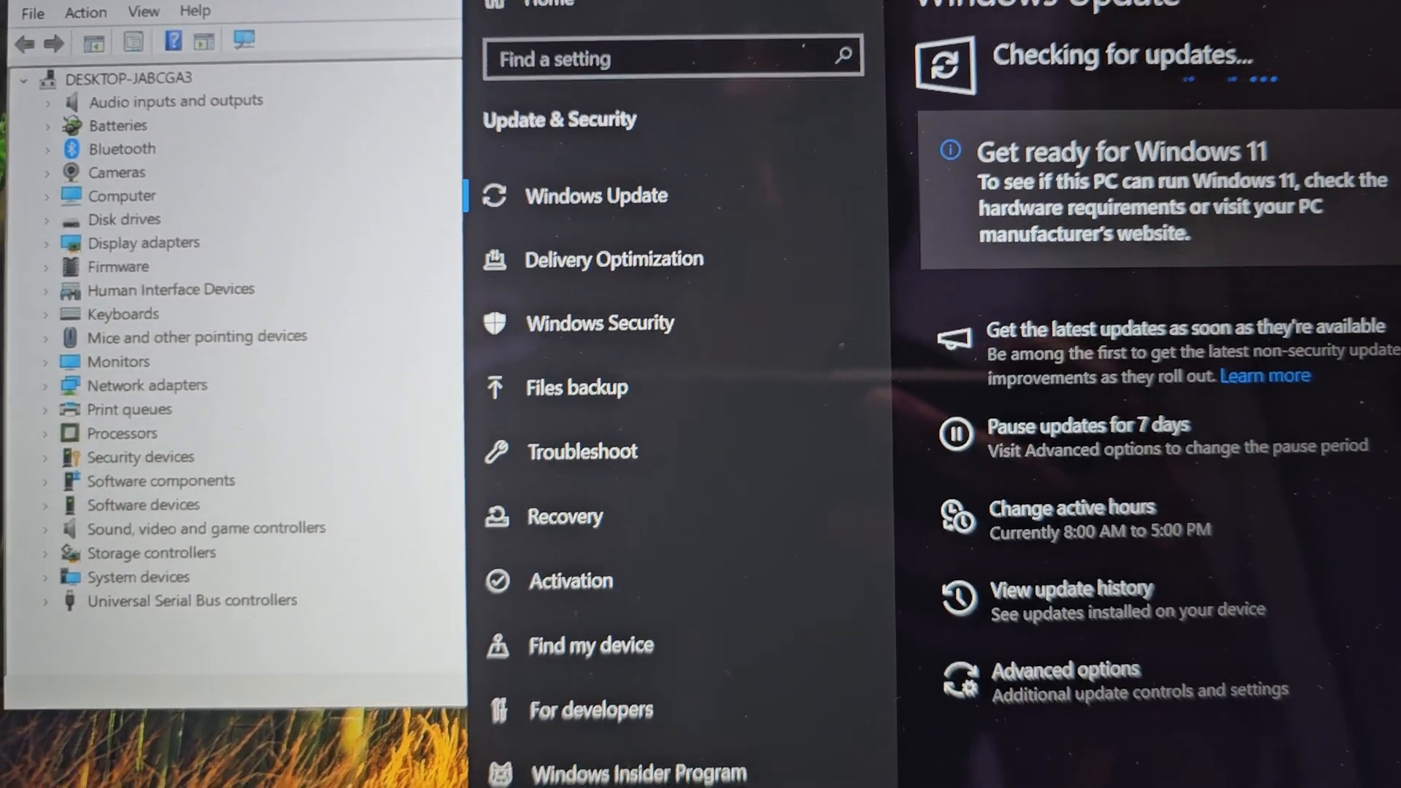